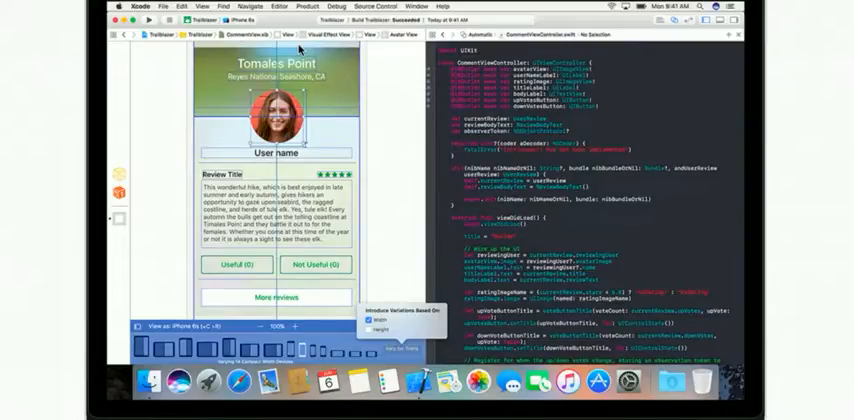
{"action": "mouse_move", "coordinate": [315, 110]}
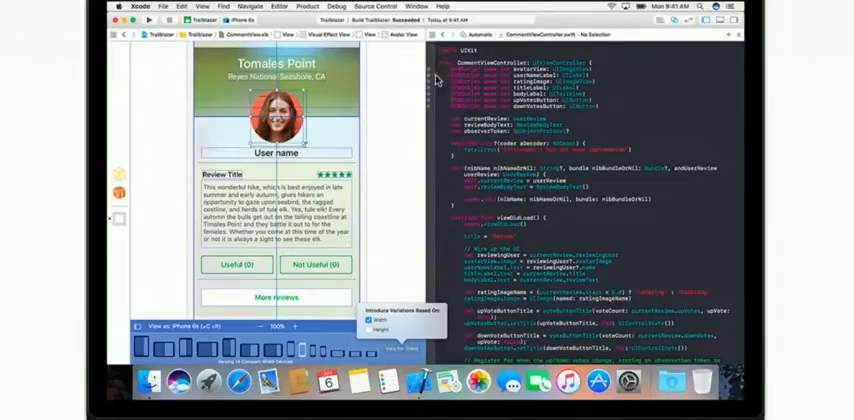
{"action": "mouse_move", "coordinate": [638, 131]}
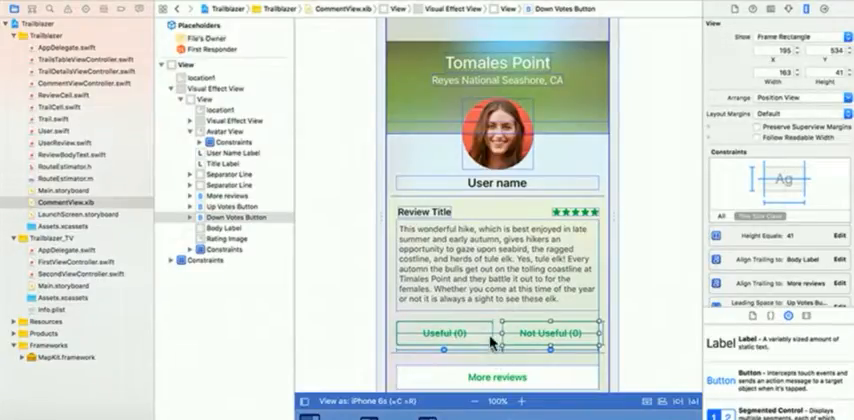
{"action": "mouse_move", "coordinate": [481, 211]}
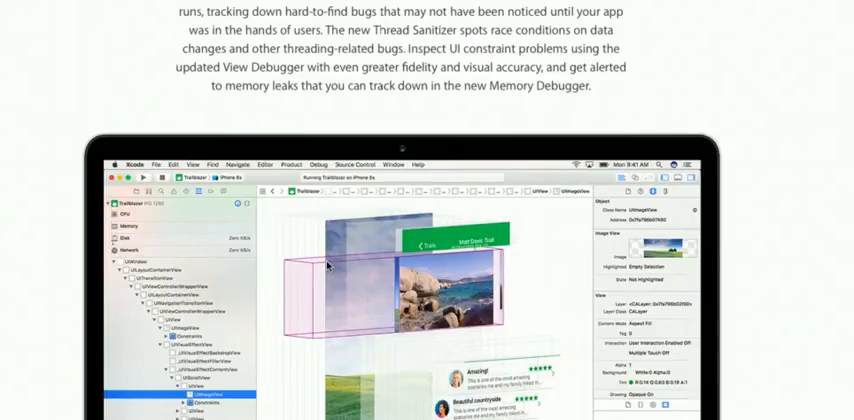
{"action": "mouse_move", "coordinate": [357, 291]}
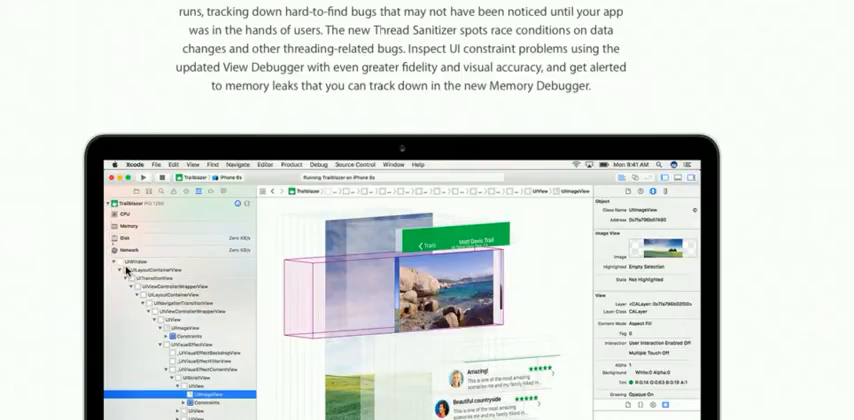
{"action": "mouse_move", "coordinate": [455, 202]}
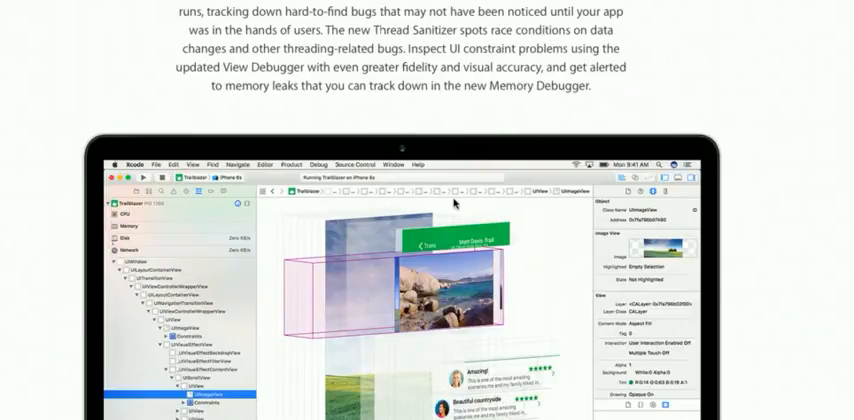